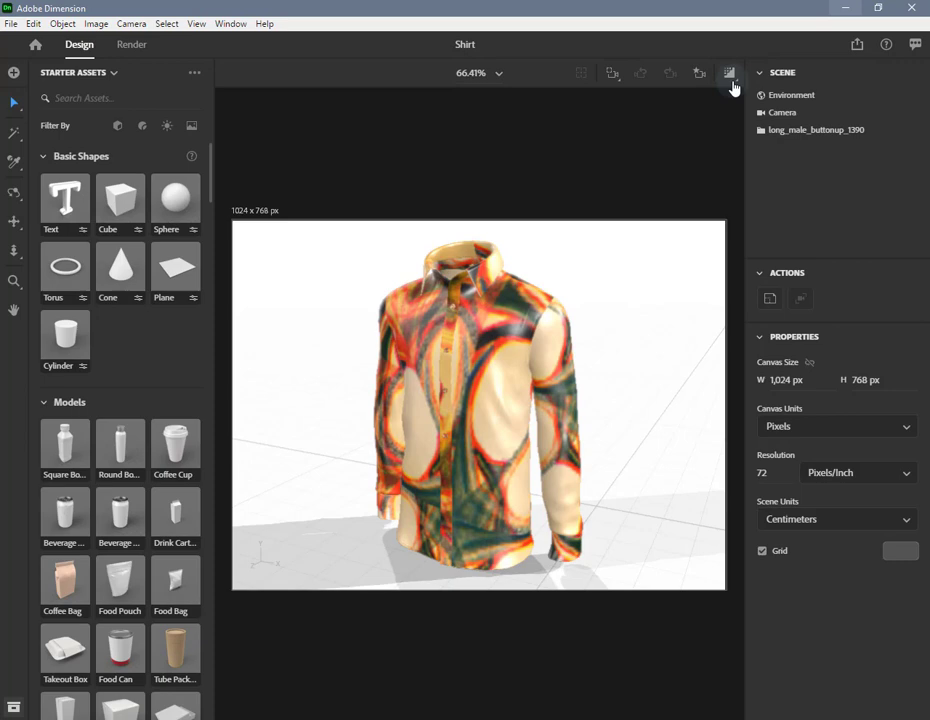
{"action": "mouse_move", "coordinate": [784, 72]}
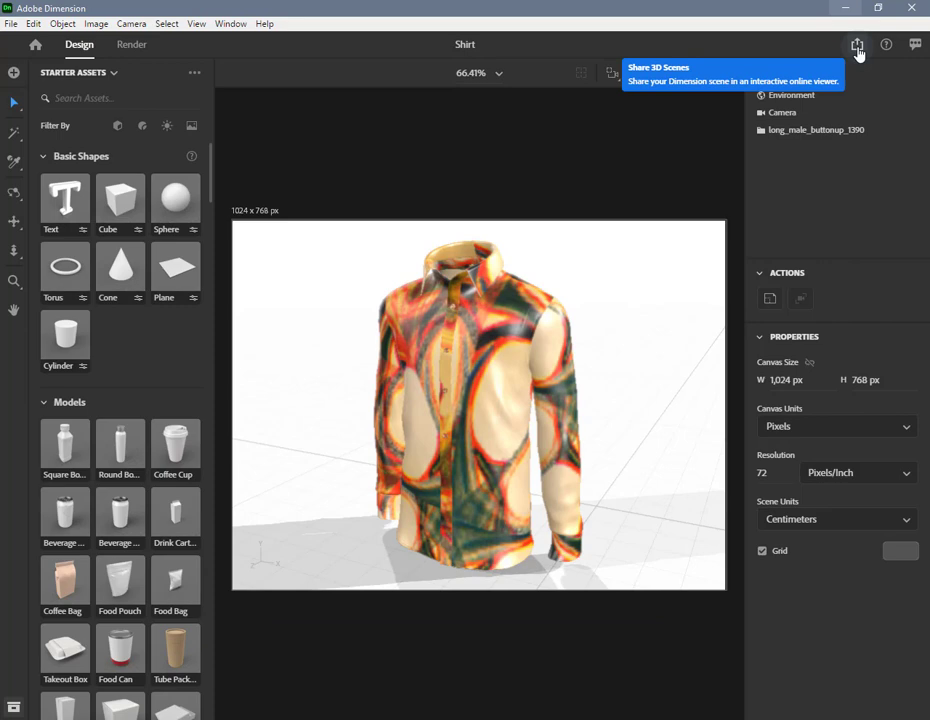
Bring up Publish 3D Scene from the Share menu for the scene named Shirt One
{"action": "left_click", "coordinate": [856, 46]}
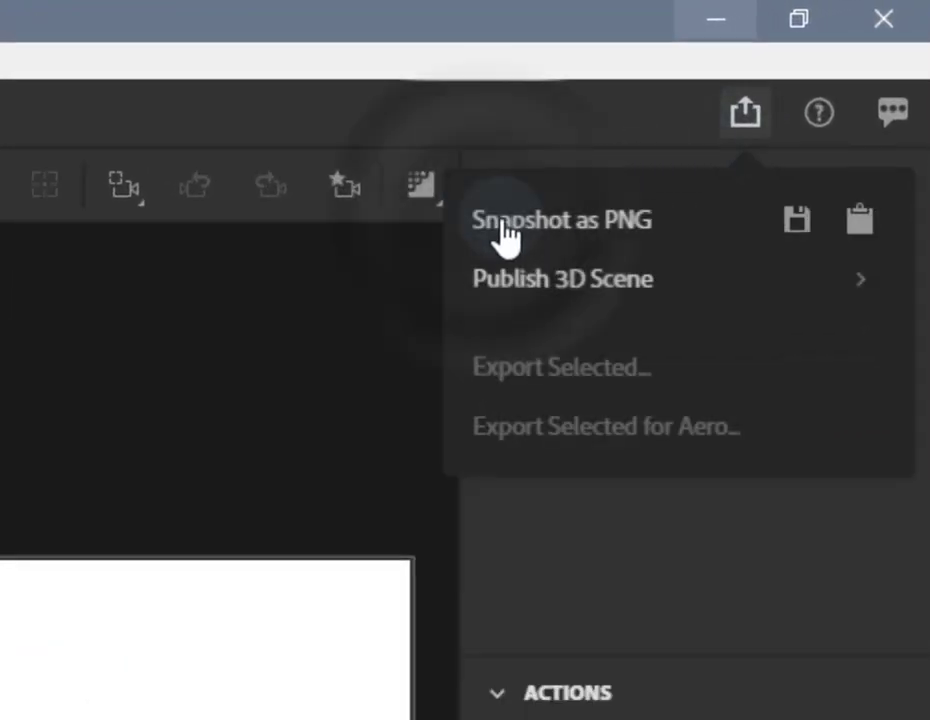
{"action": "mouse_move", "coordinate": [604, 296]}
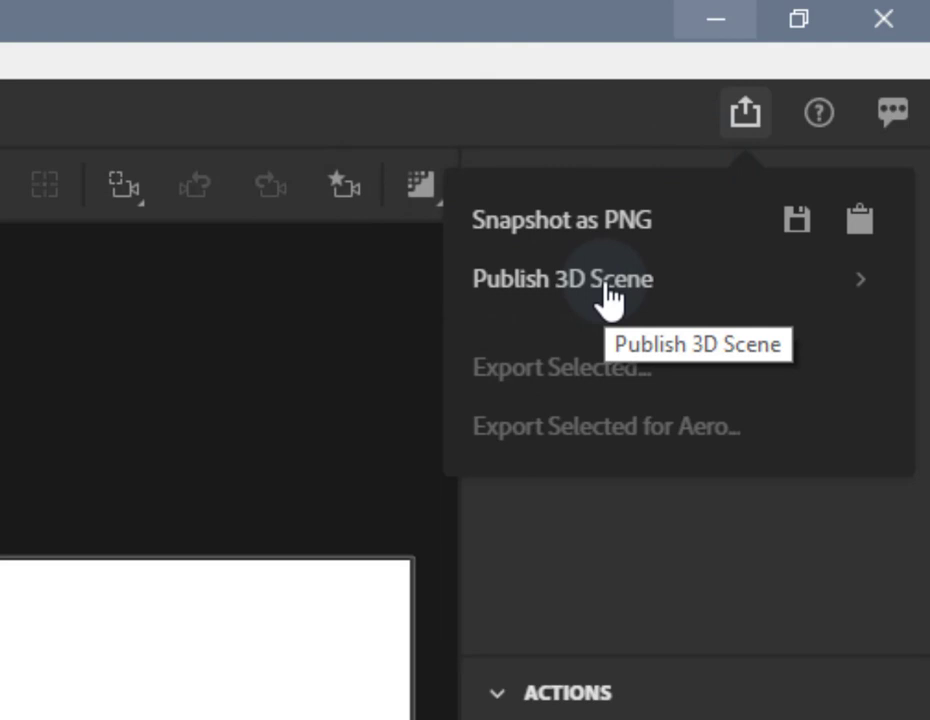
{"action": "left_click", "coordinate": [564, 280]}
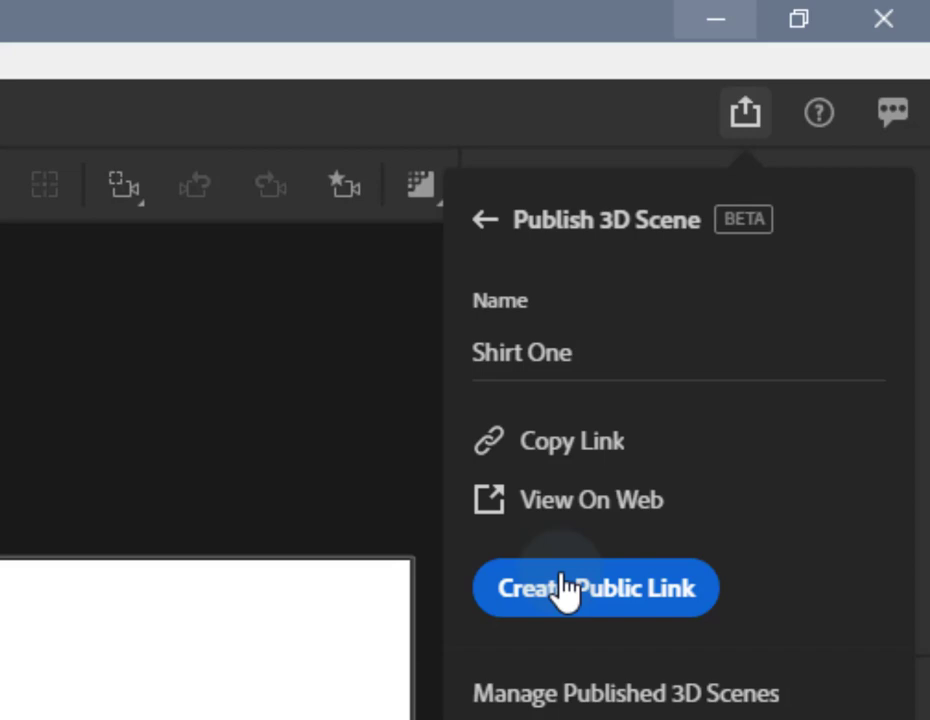
{"action": "mouse_move", "coordinate": [604, 610]}
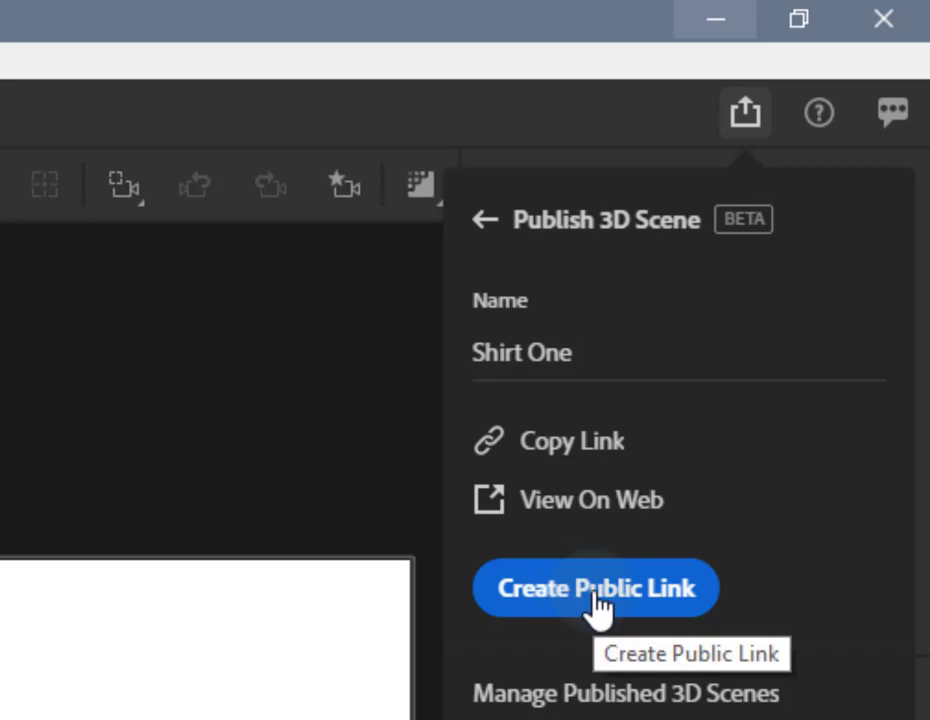
Create a public link to publish the Shirt One scene to the web
{"action": "left_click", "coordinate": [596, 588]}
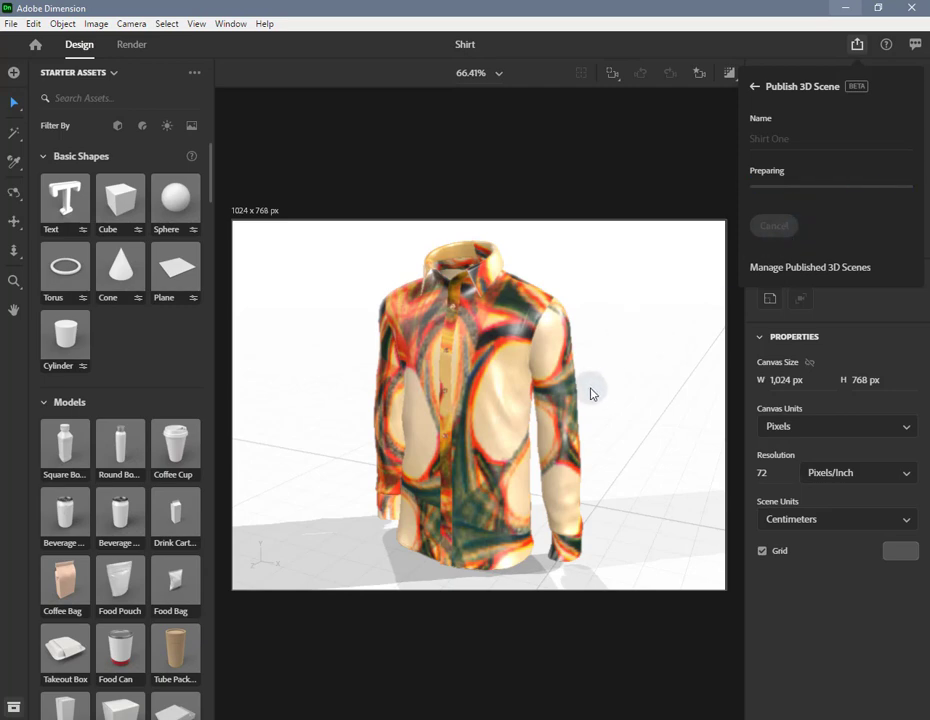
{"action": "mouse_move", "coordinate": [332, 684]}
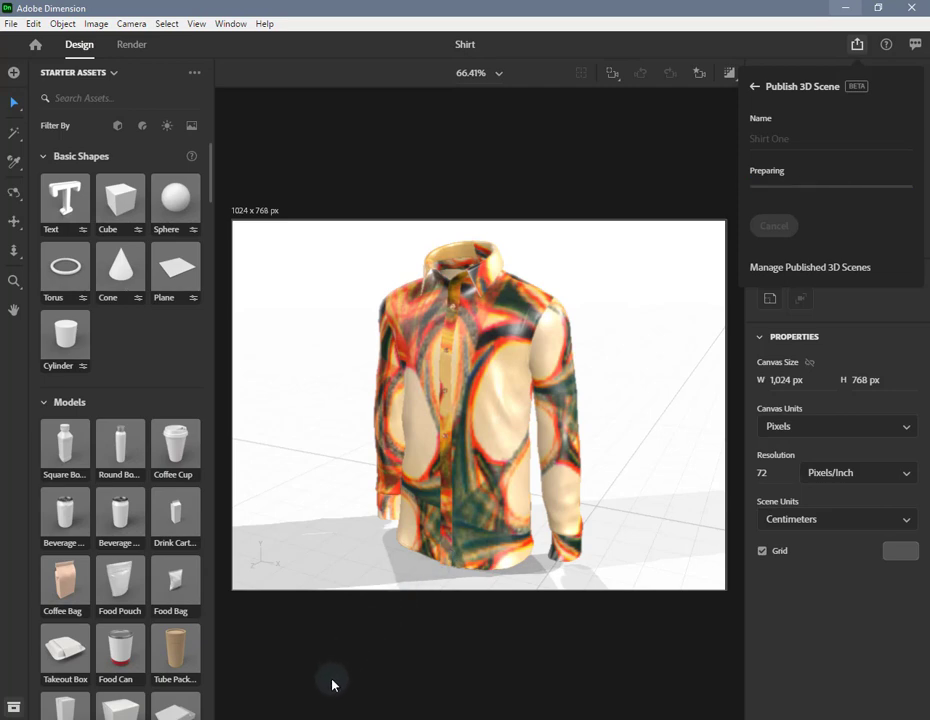
{"action": "mouse_move", "coordinate": [320, 710]}
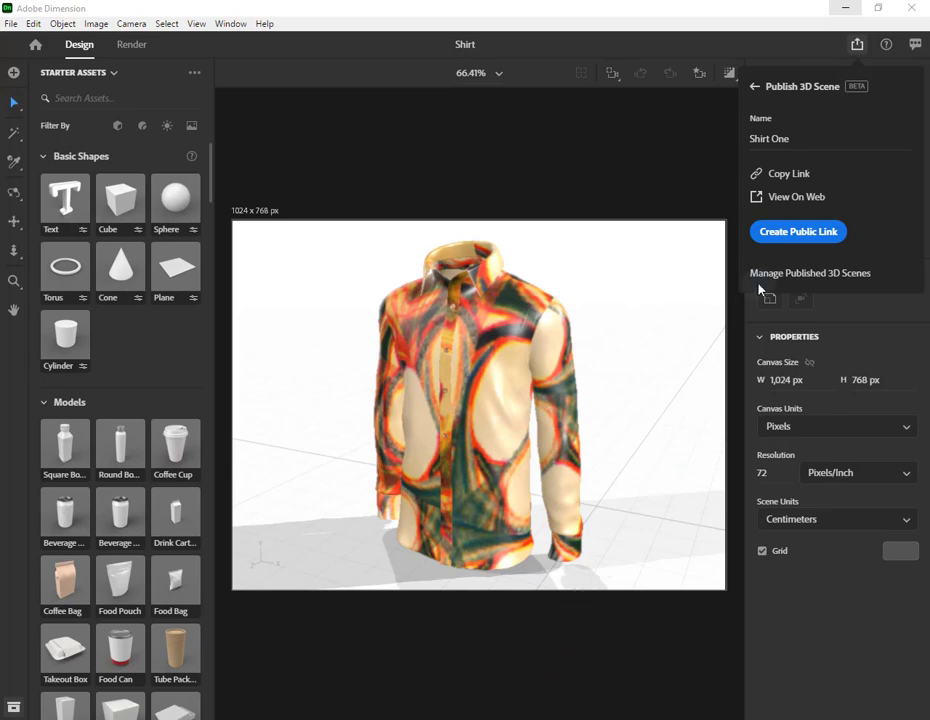
{"action": "mouse_move", "coordinate": [788, 172]}
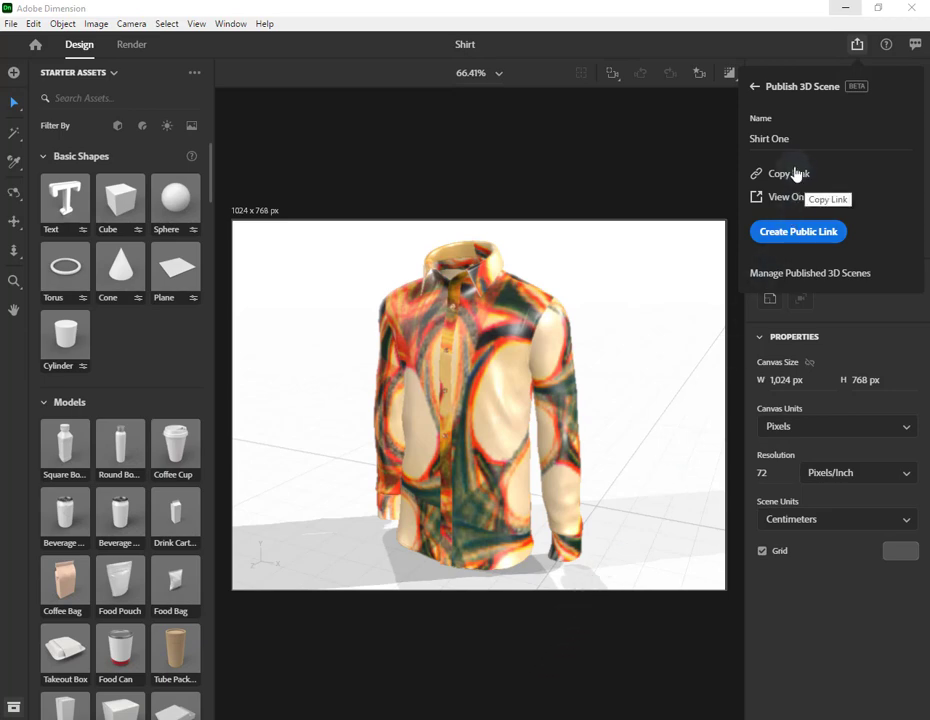
Copy the published Shirt One scene's public web link to the clipboard
{"action": "left_click", "coordinate": [788, 172]}
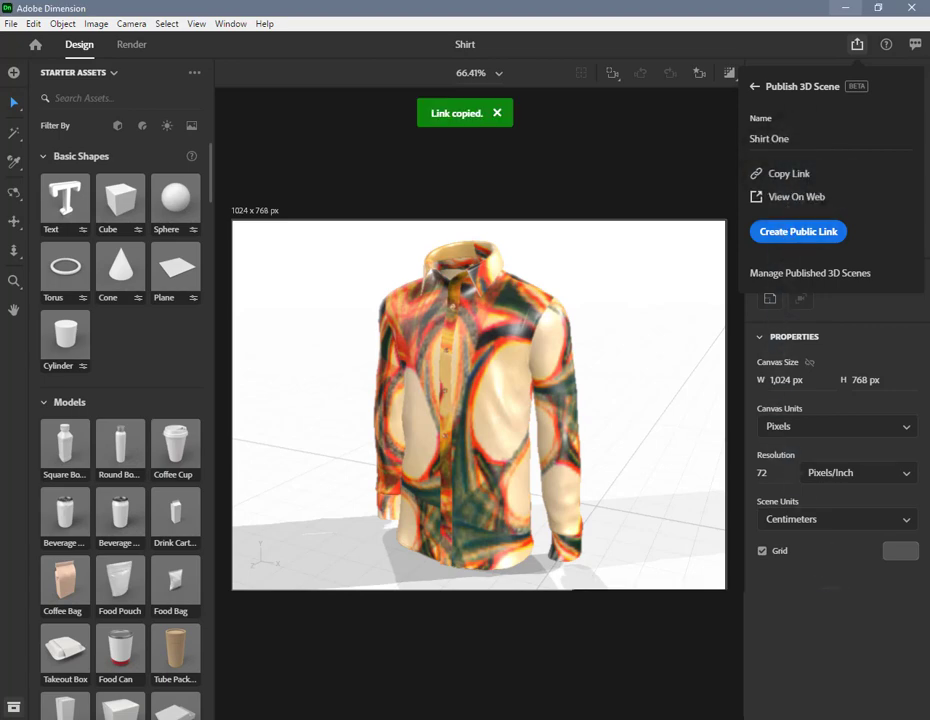
{"action": "mouse_move", "coordinate": [812, 248]}
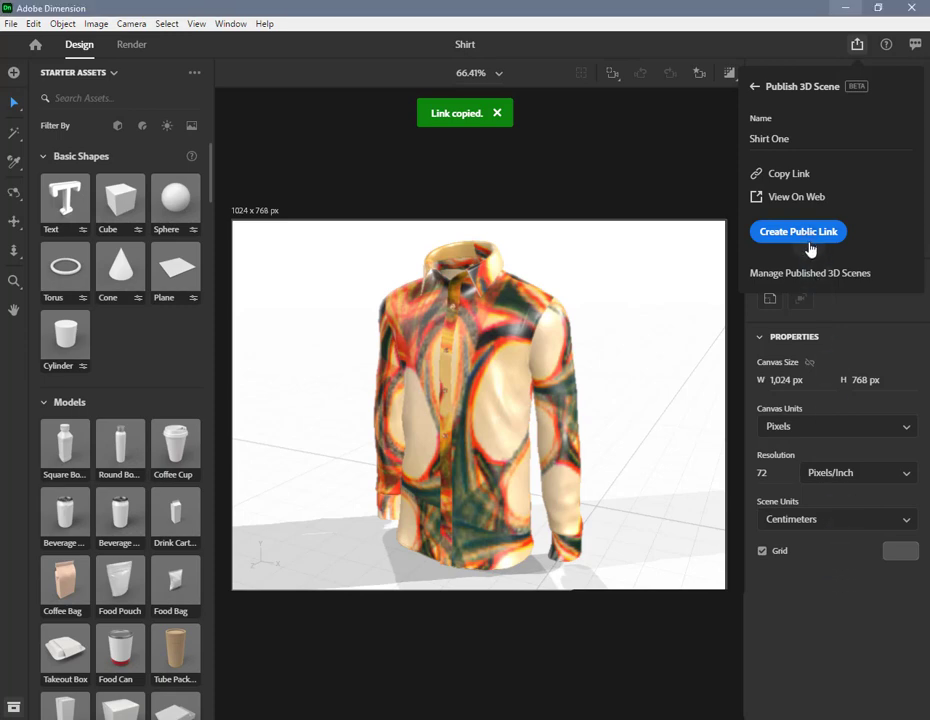
{"action": "mouse_move", "coordinate": [788, 172]}
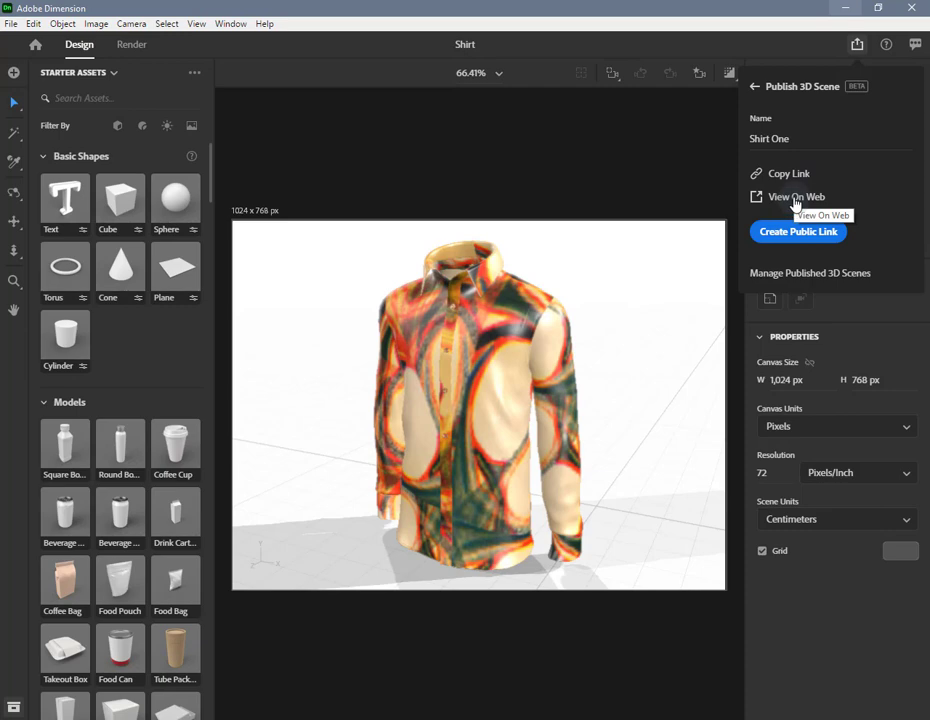
{"action": "mouse_move", "coordinate": [856, 280]}
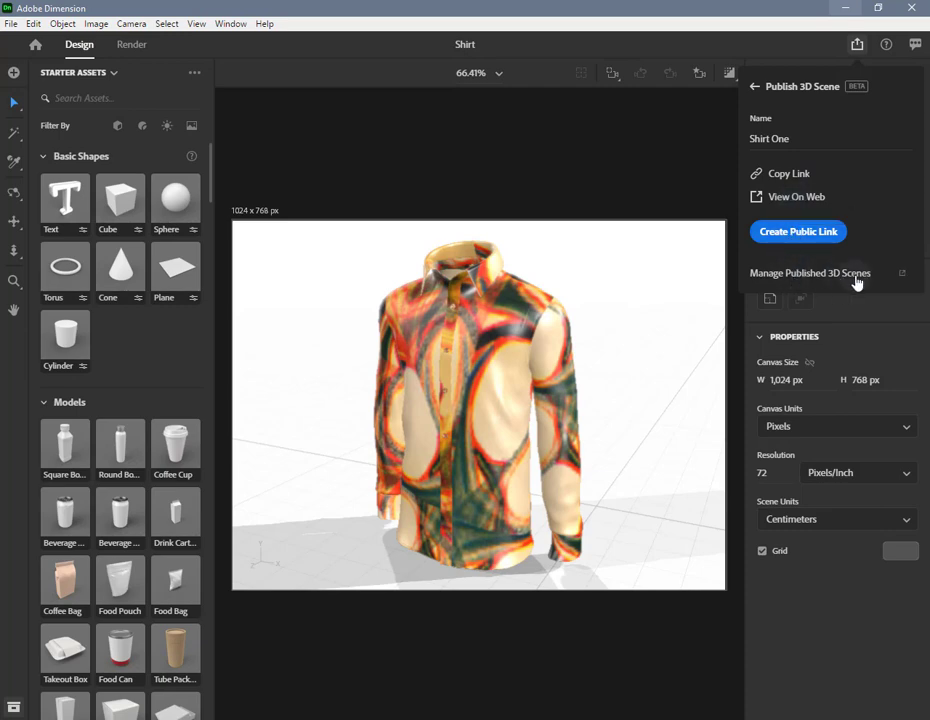
{"action": "mouse_move", "coordinate": [796, 198]}
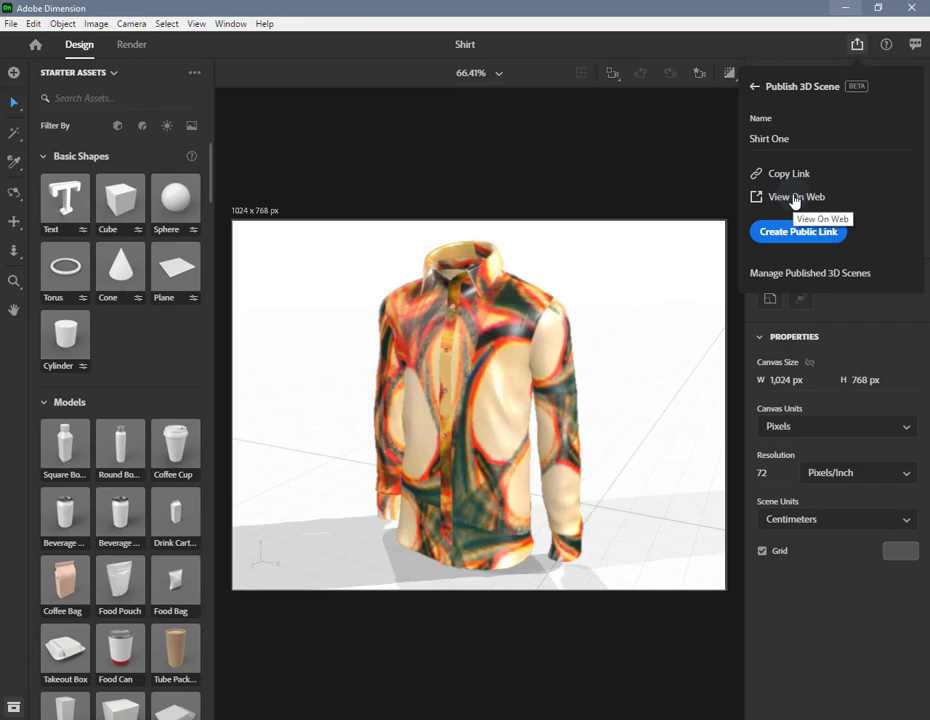
View Shirt One on the Creative Cloud Assets web page, toggling its comments panel off and back on
{"action": "left_click", "coordinate": [790, 196]}
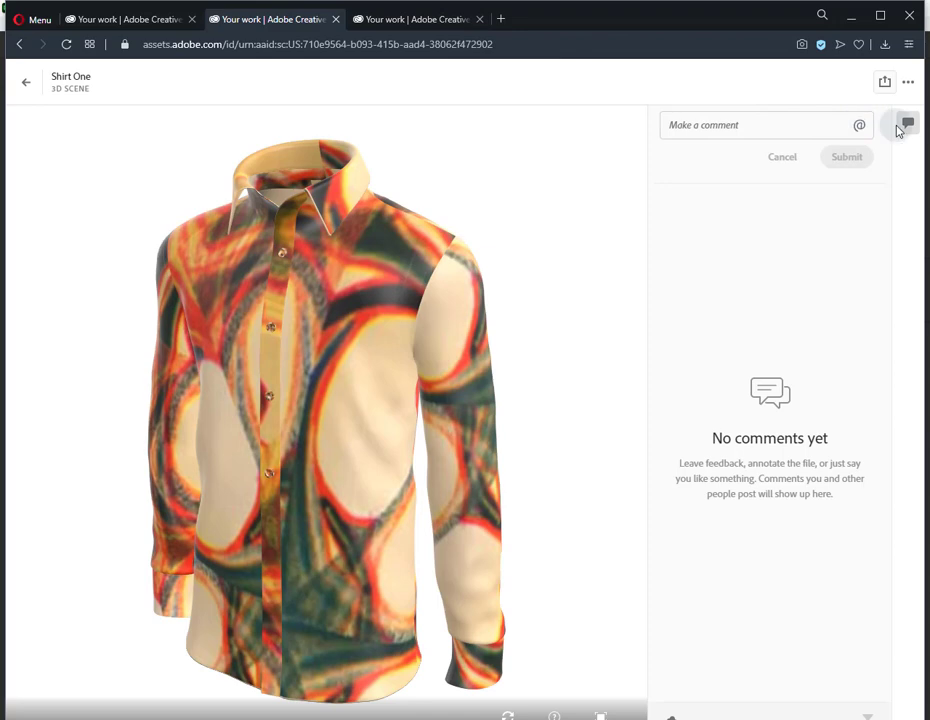
{"action": "mouse_move", "coordinate": [910, 124]}
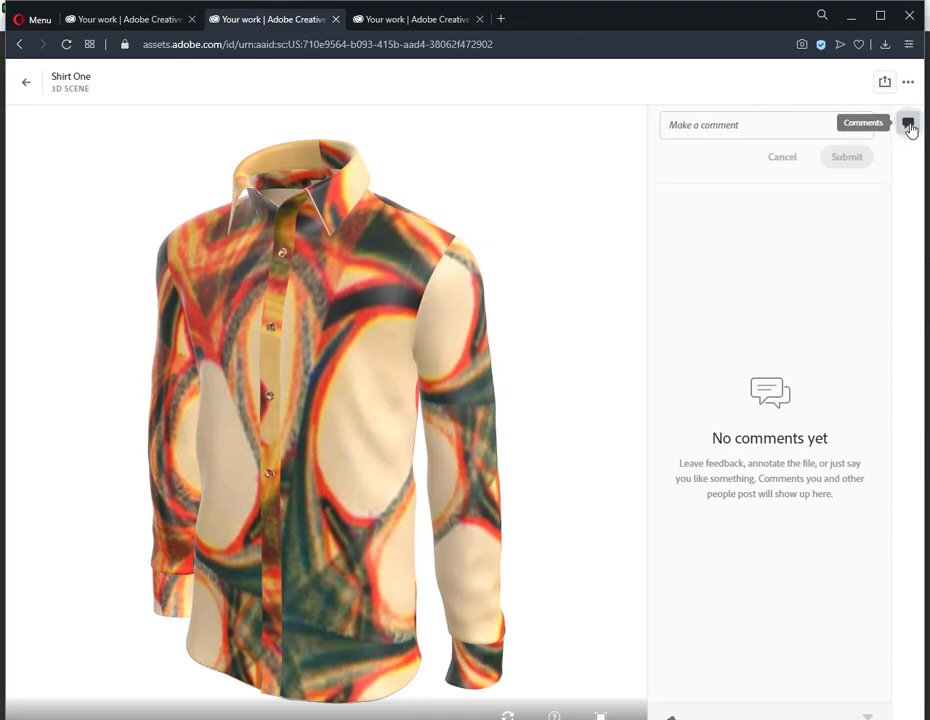
{"action": "left_click", "coordinate": [908, 124]}
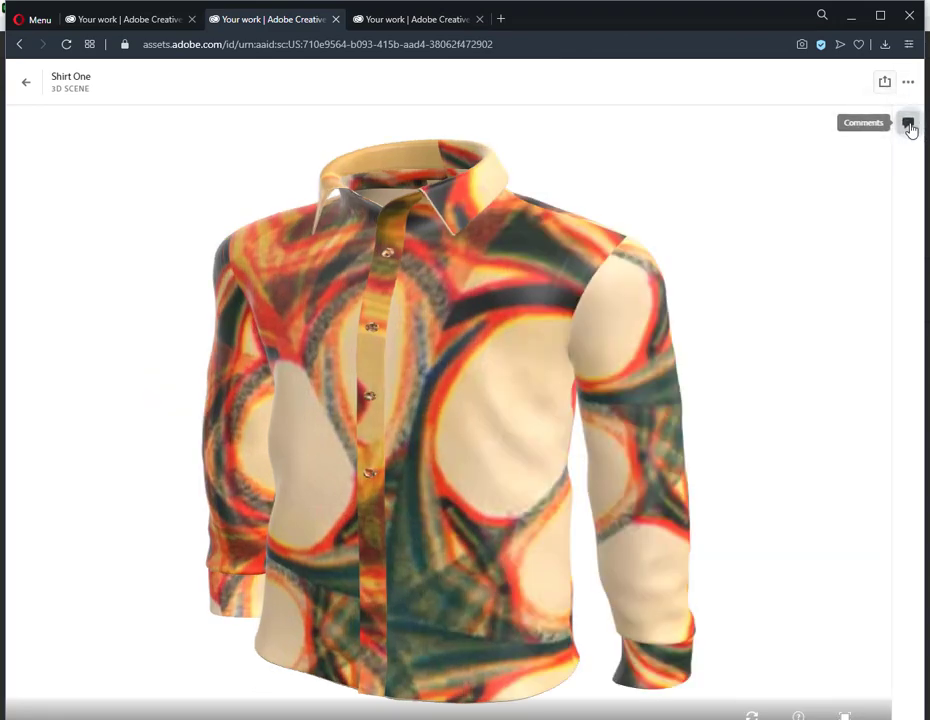
{"action": "left_click", "coordinate": [908, 126]}
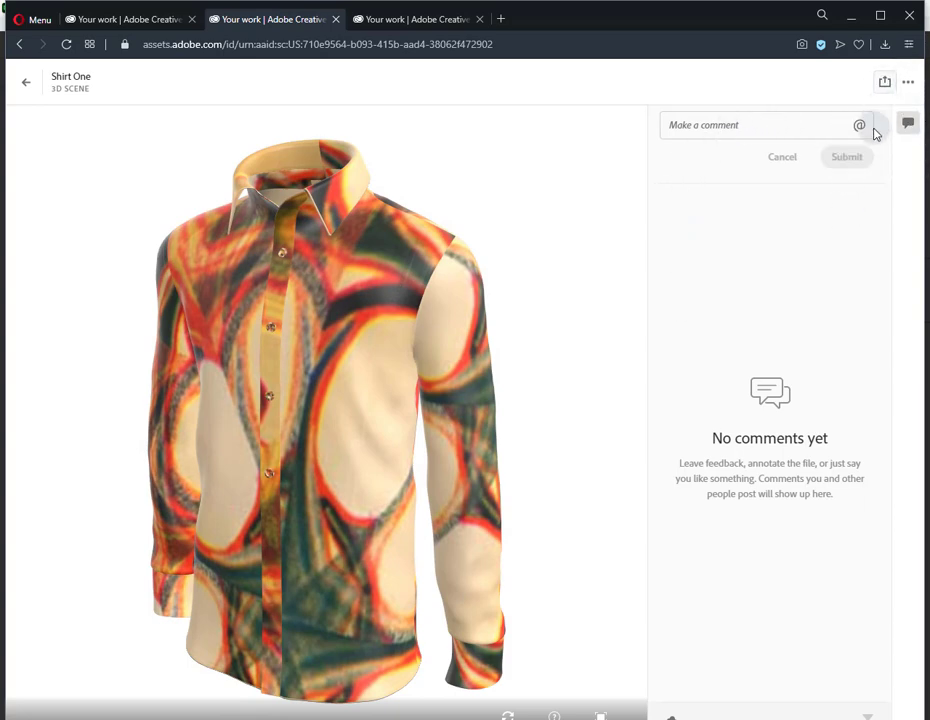
{"action": "mouse_move", "coordinate": [884, 82]}
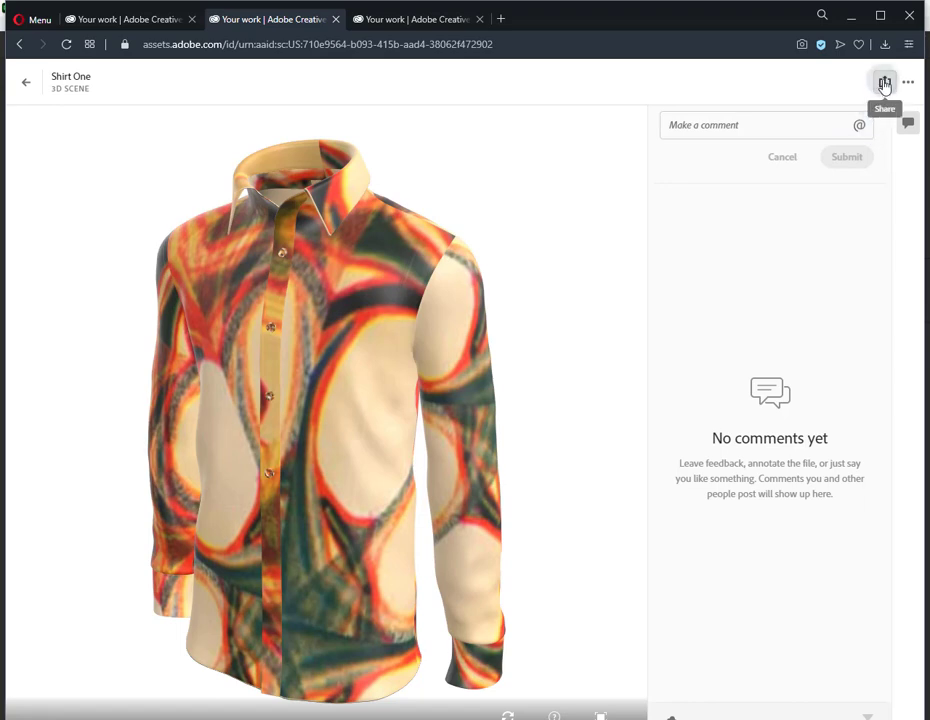
{"action": "mouse_move", "coordinate": [910, 82]}
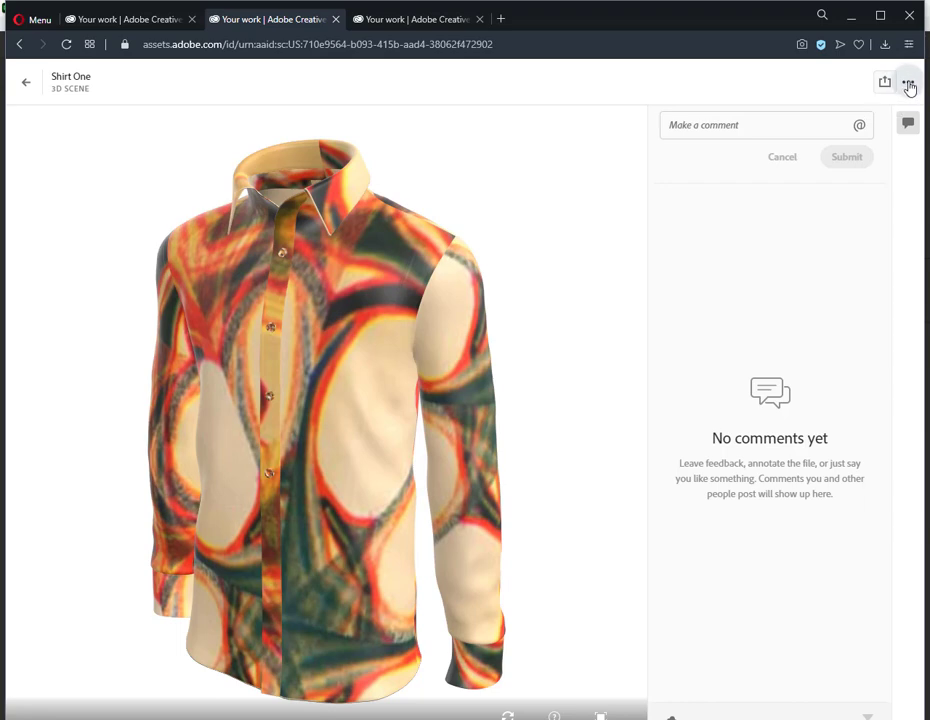
Copy the Shirt One share link and then its embed code from the web viewer's Share menu
{"action": "left_click", "coordinate": [884, 82]}
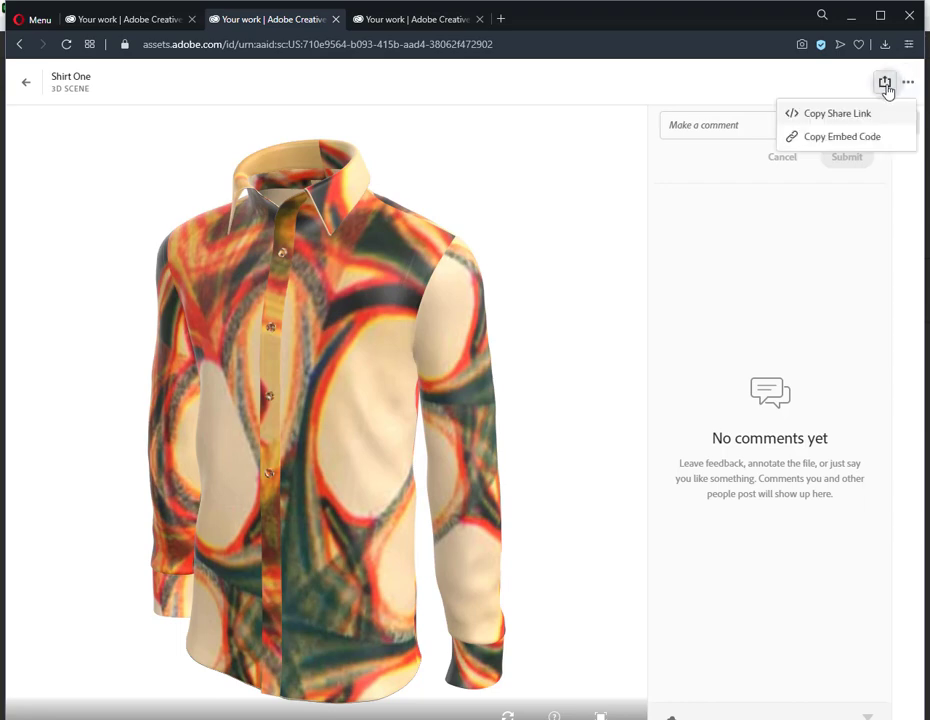
{"action": "mouse_move", "coordinate": [796, 138]}
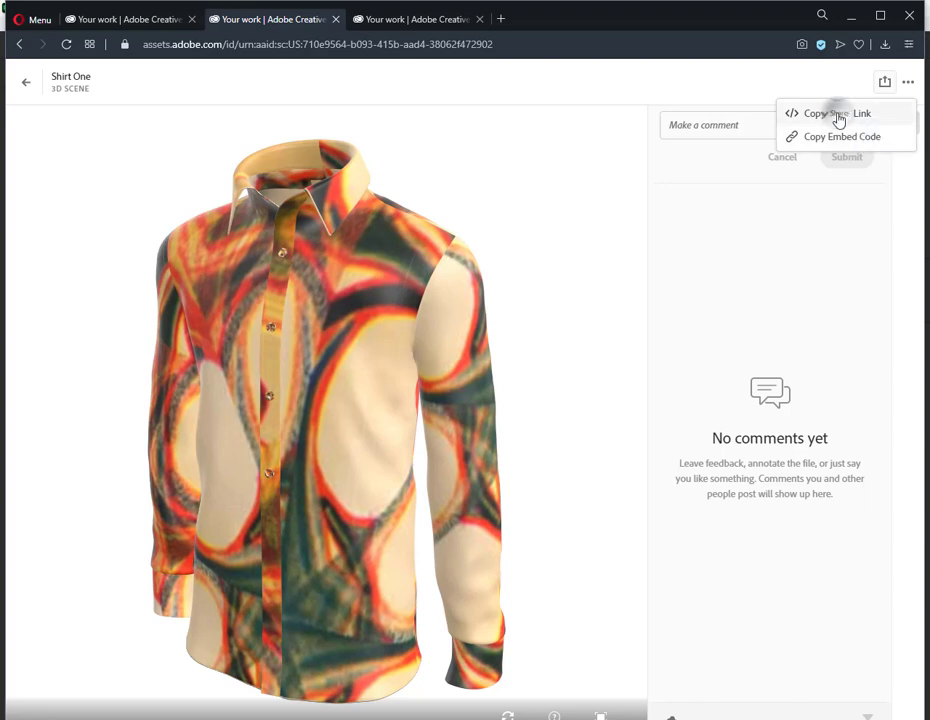
{"action": "left_click", "coordinate": [832, 112]}
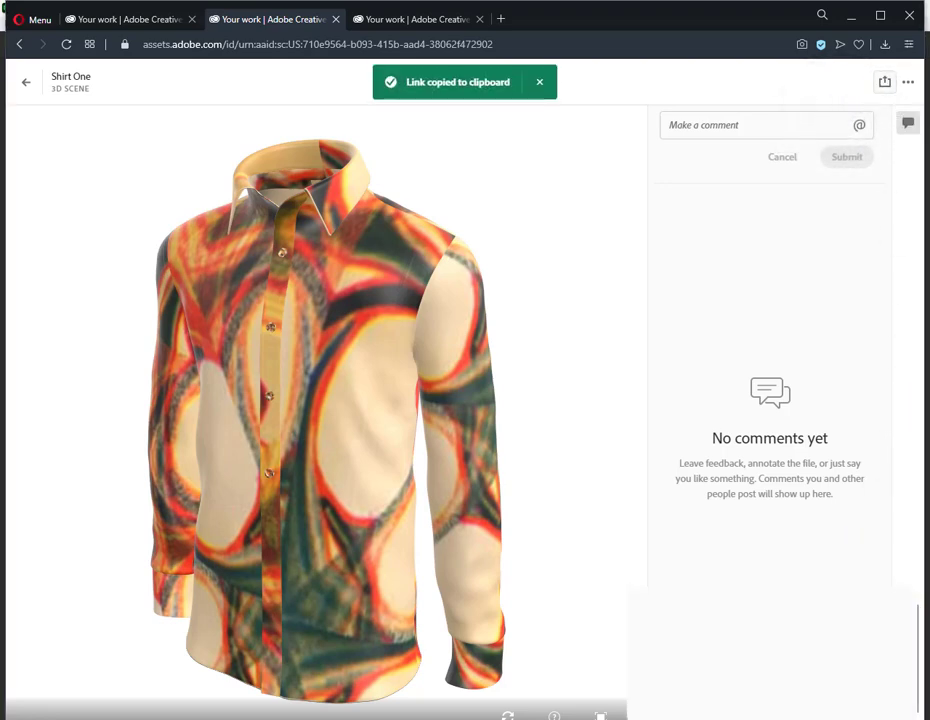
{"action": "left_click", "coordinate": [884, 82]}
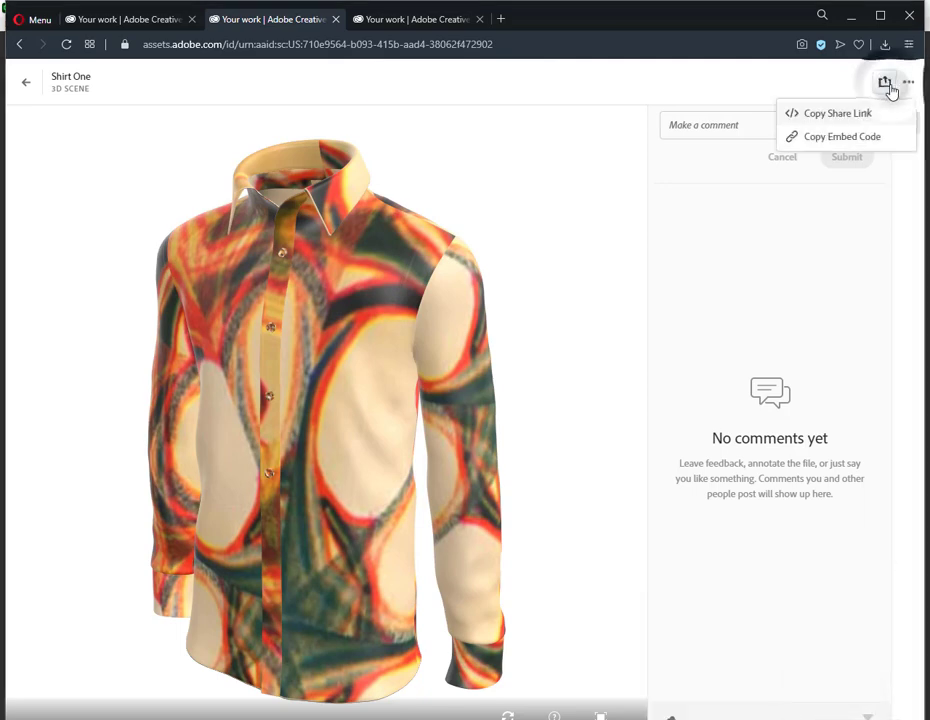
{"action": "mouse_move", "coordinate": [822, 136]}
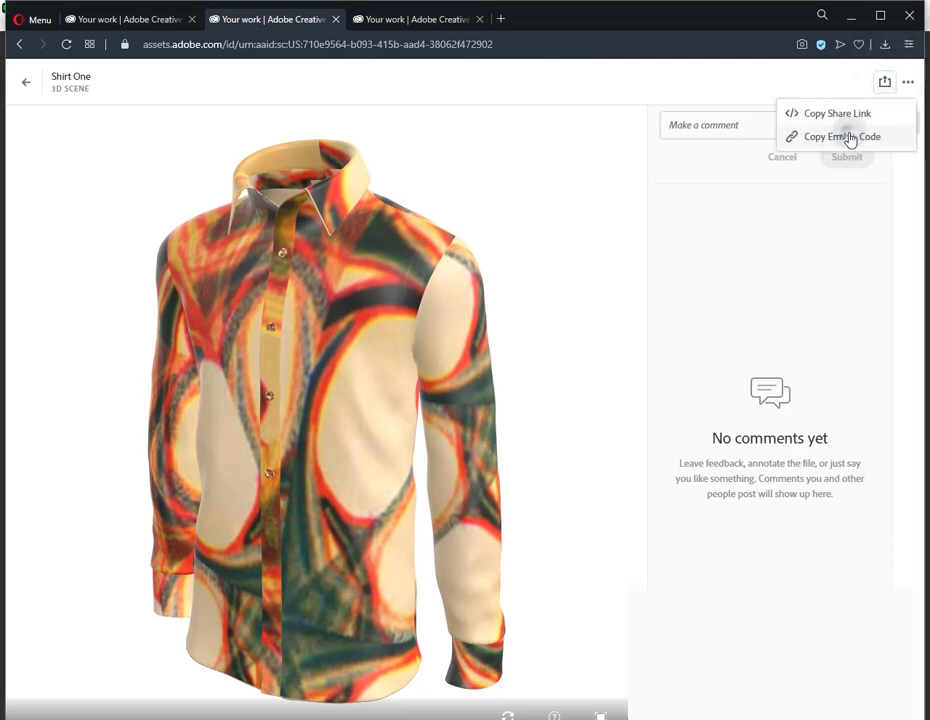
{"action": "left_click", "coordinate": [842, 136]}
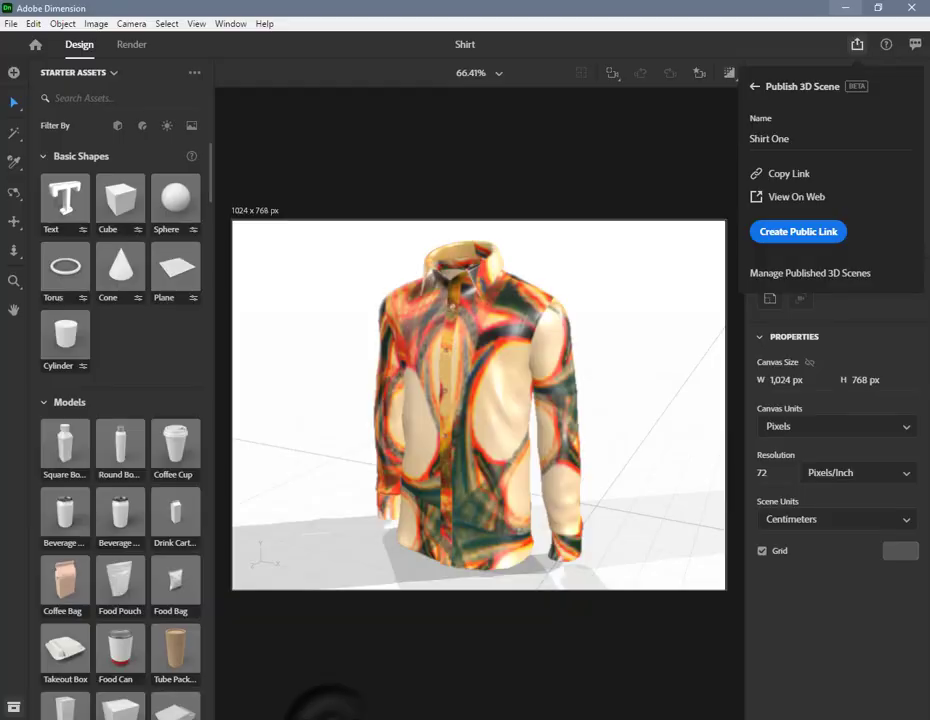
{"action": "mouse_move", "coordinate": [666, 292]}
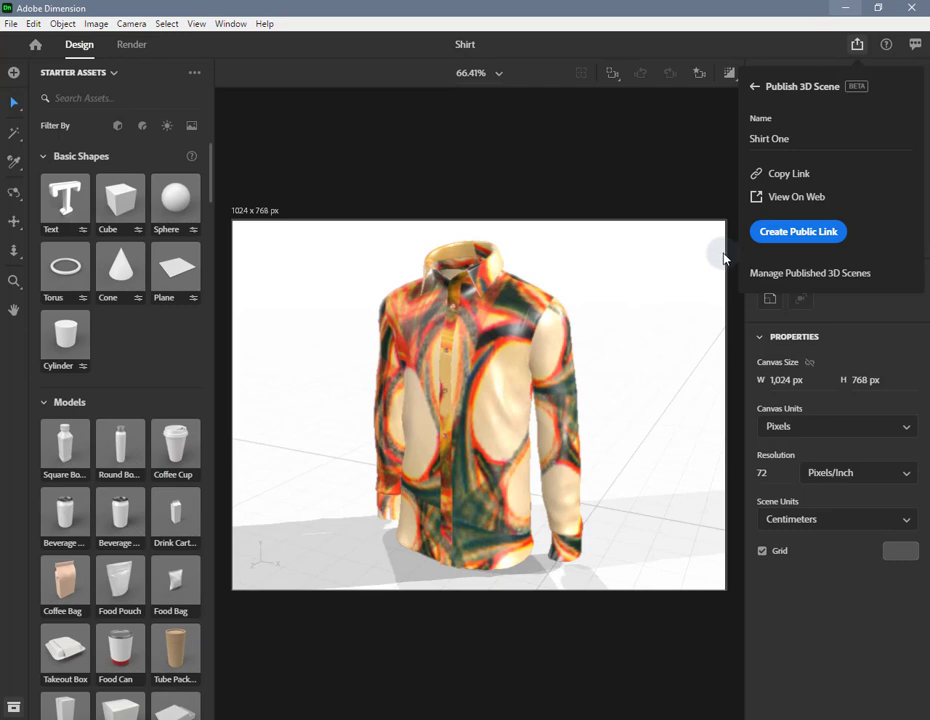
{"action": "mouse_move", "coordinate": [680, 378]}
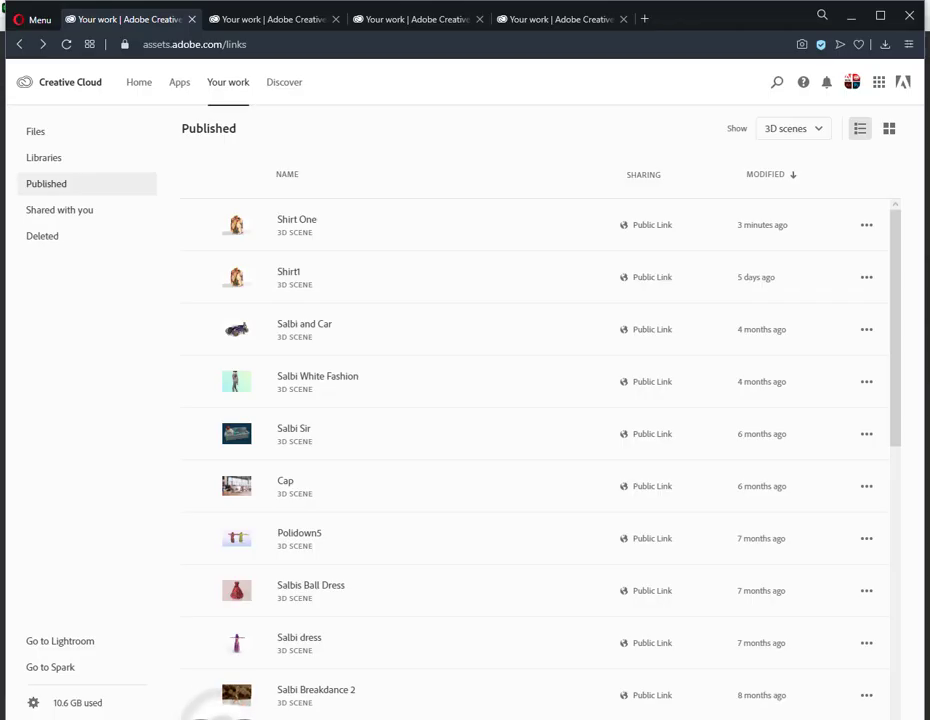
{"action": "mouse_move", "coordinate": [258, 196]}
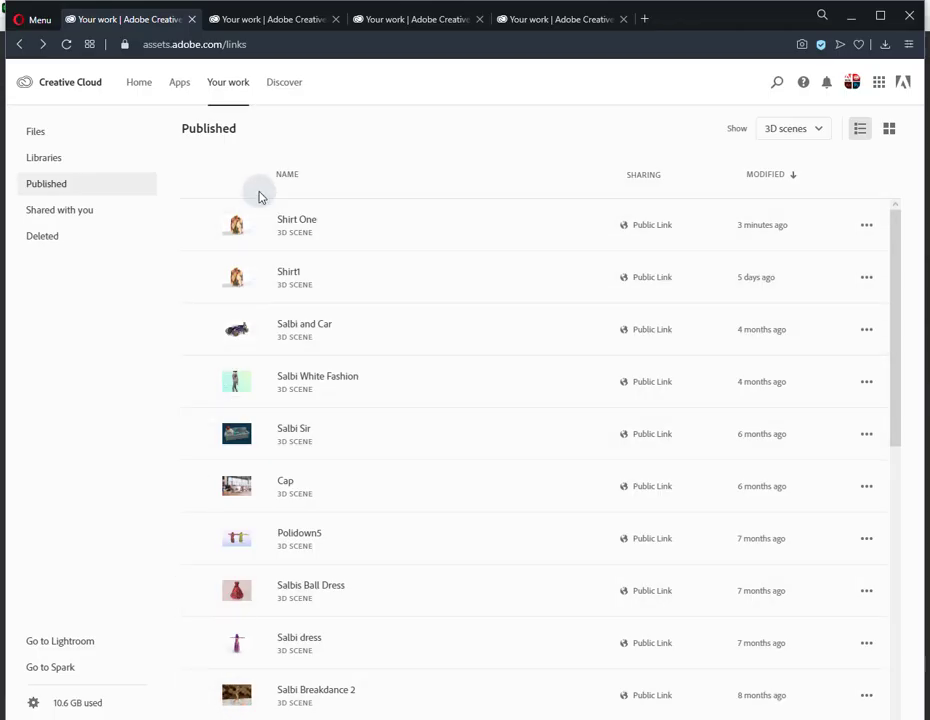
{"action": "mouse_move", "coordinate": [268, 180]}
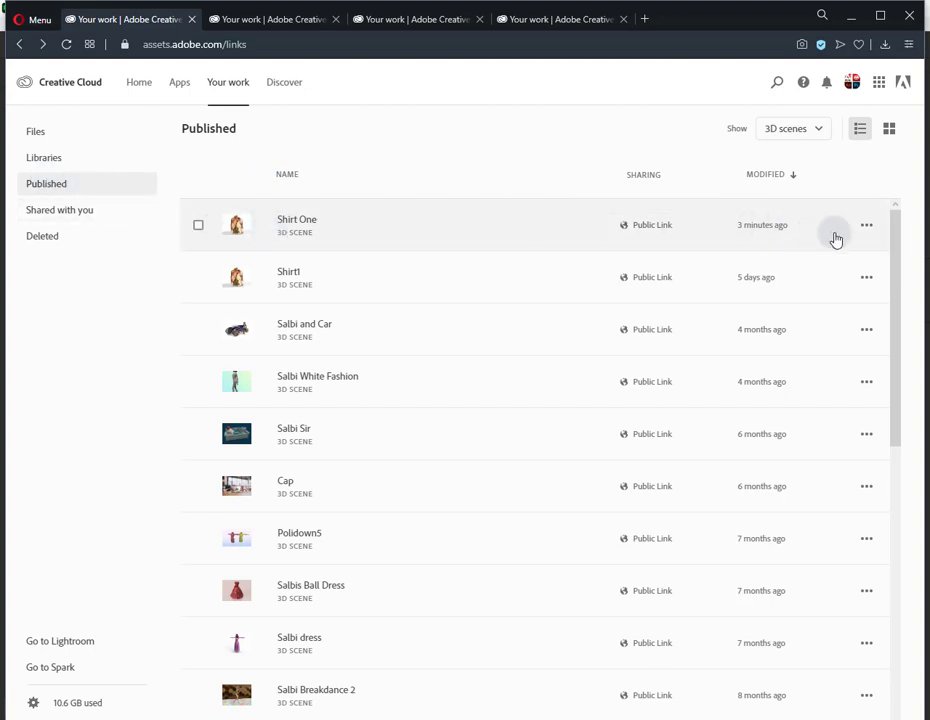
Show the management options (copy link, delete) for the published Shirt One scene
{"action": "left_click", "coordinate": [868, 224]}
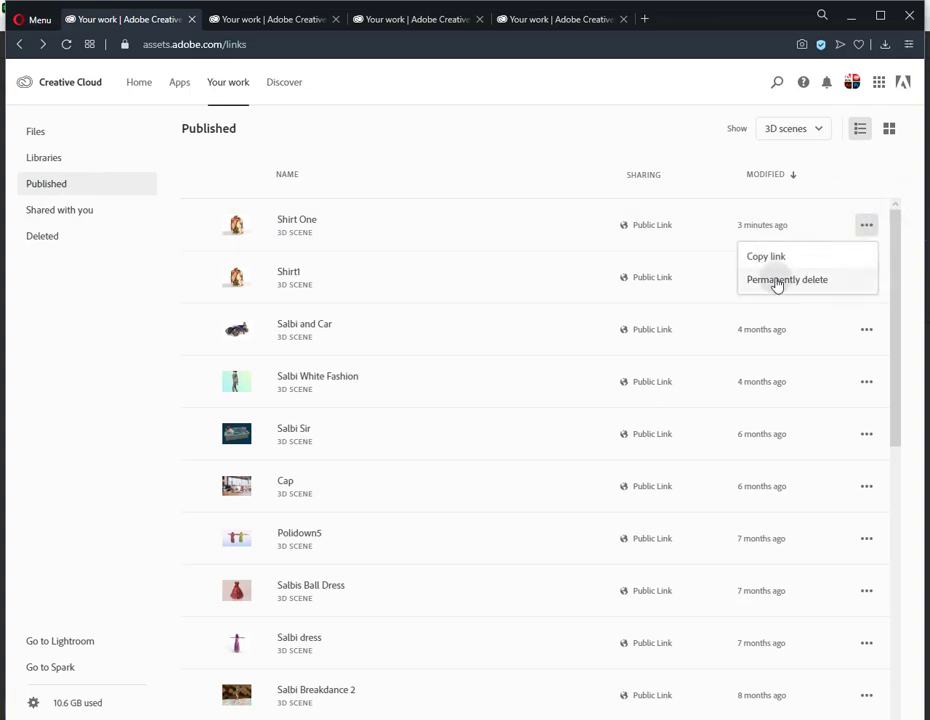